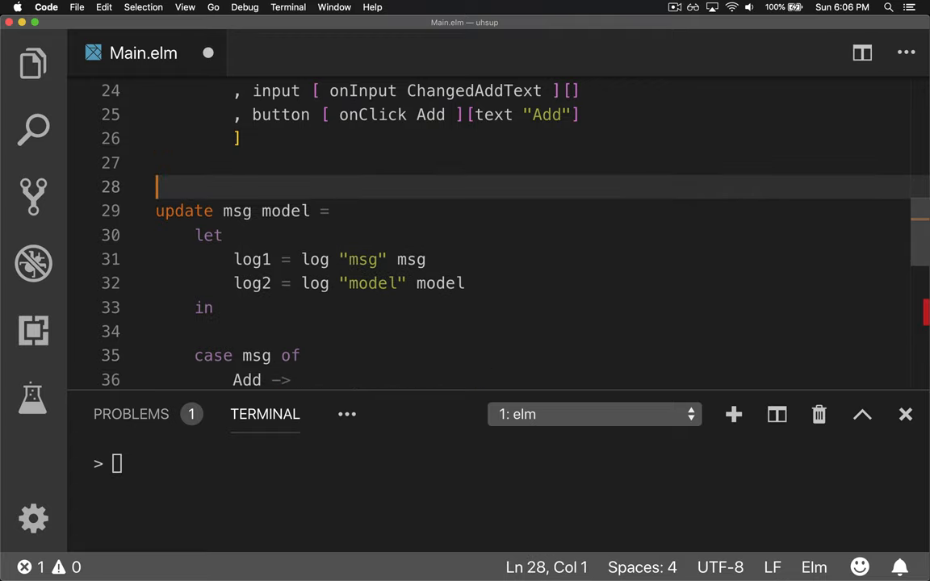
Add the header "parseUserNumber text =" above update on line 28.
type("parse")
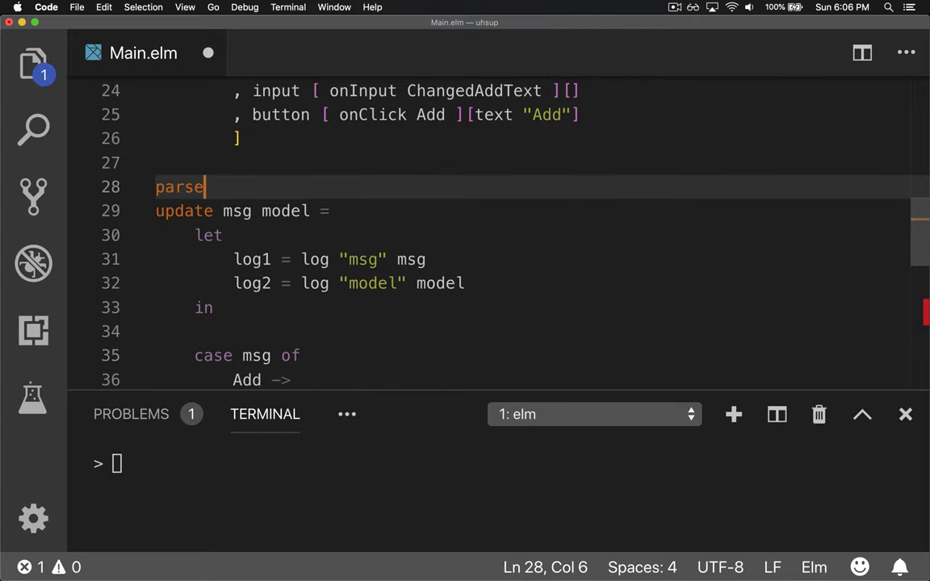
type("UserNu")
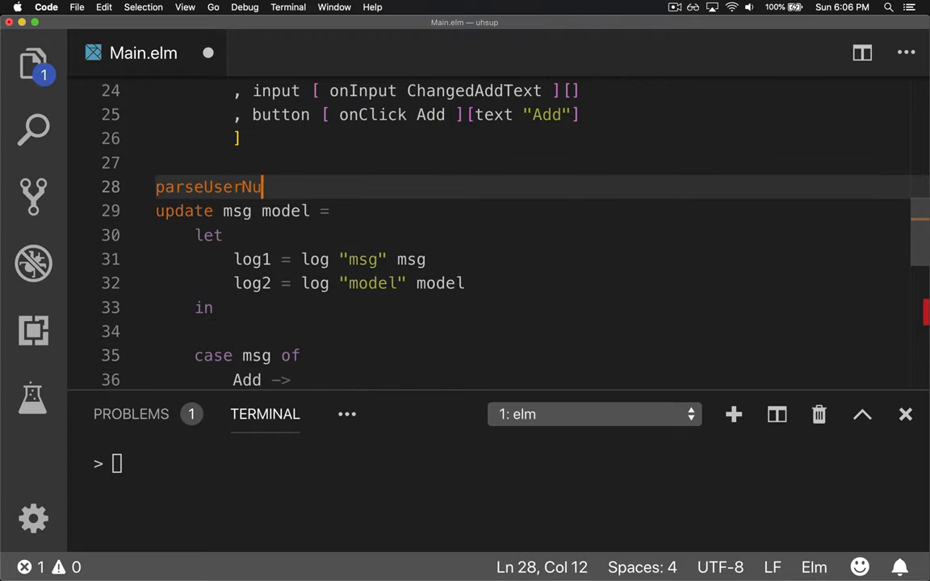
type("mber")
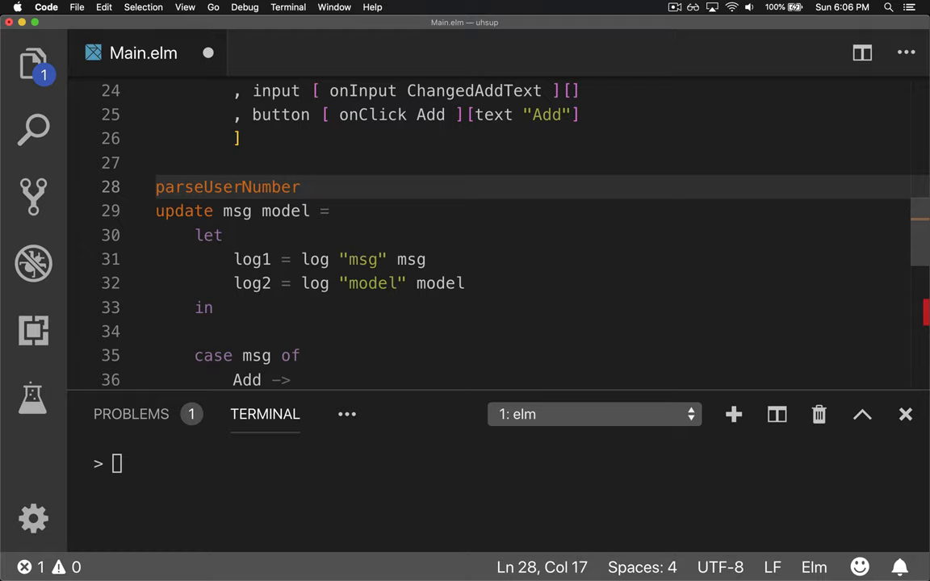
type("tet")
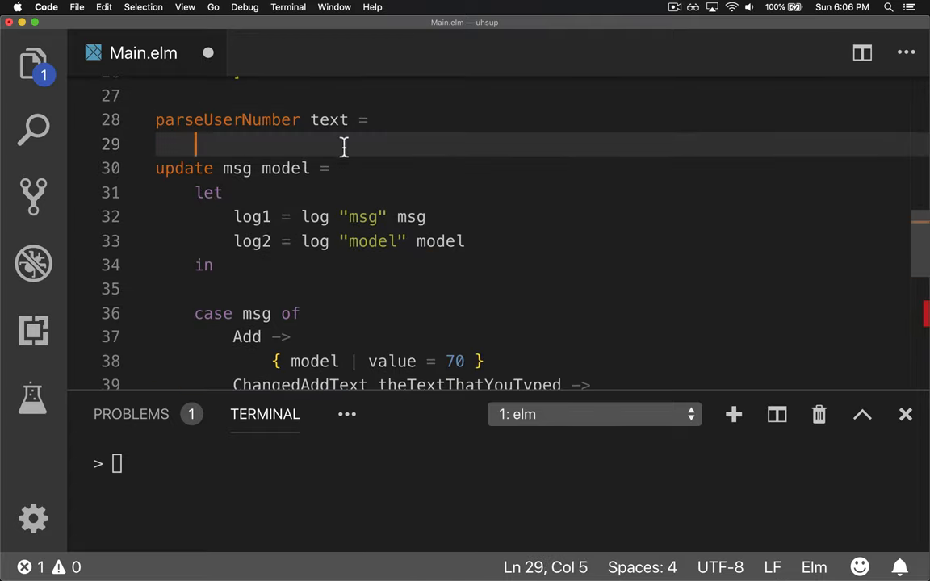
Bind theMaybe to toInt theTextThatYouTyped in a let block.
type("toInt theTextThatYouTyped")
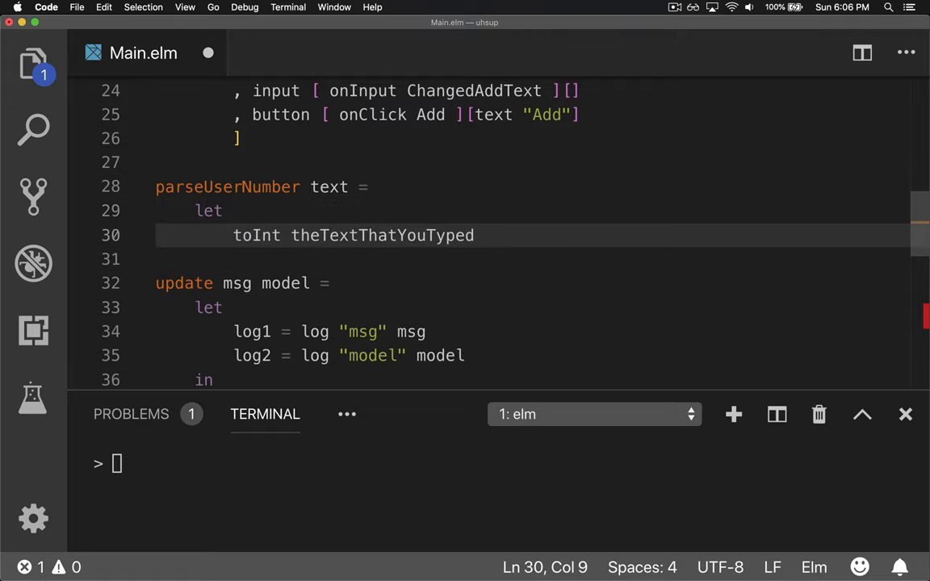
type("theMaybe =")
left_click(533, 259)
type("in")
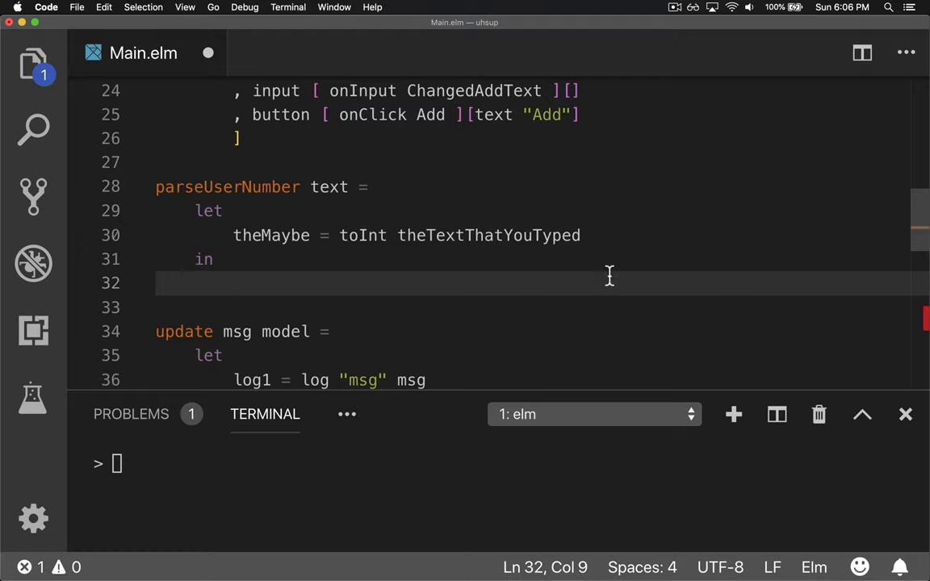
Start "case theMaybe of" with a Just val -> branch.
type("case theMa")
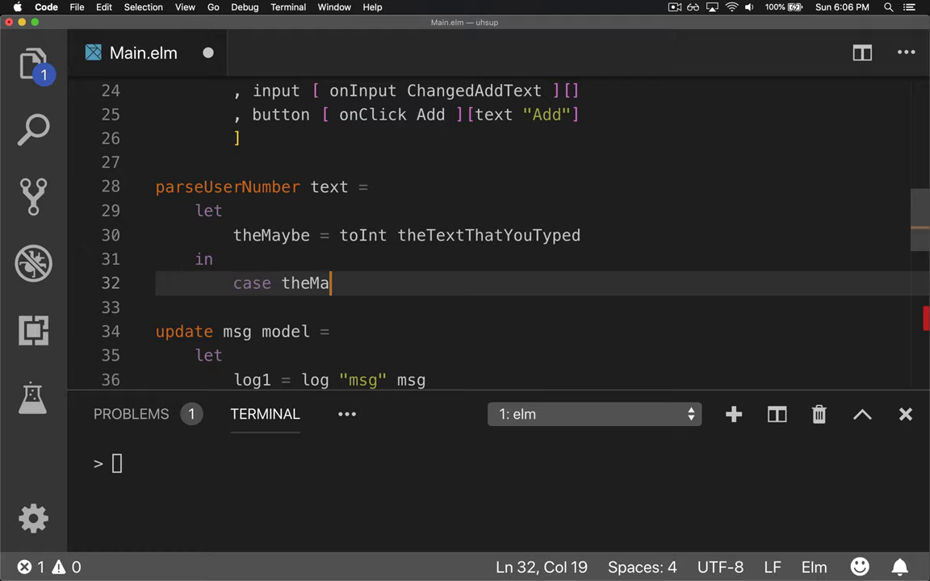
type("ybe onFocus")
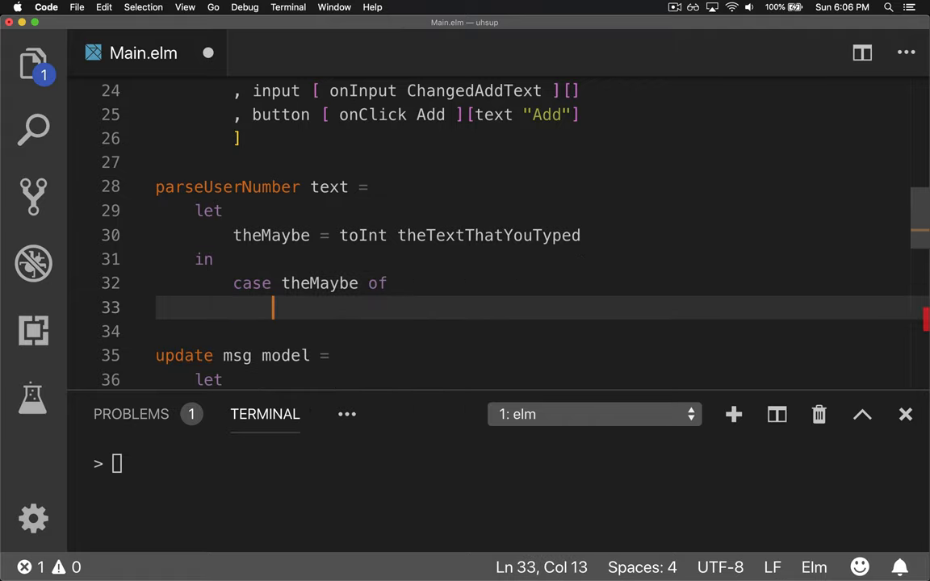
type("Just val")
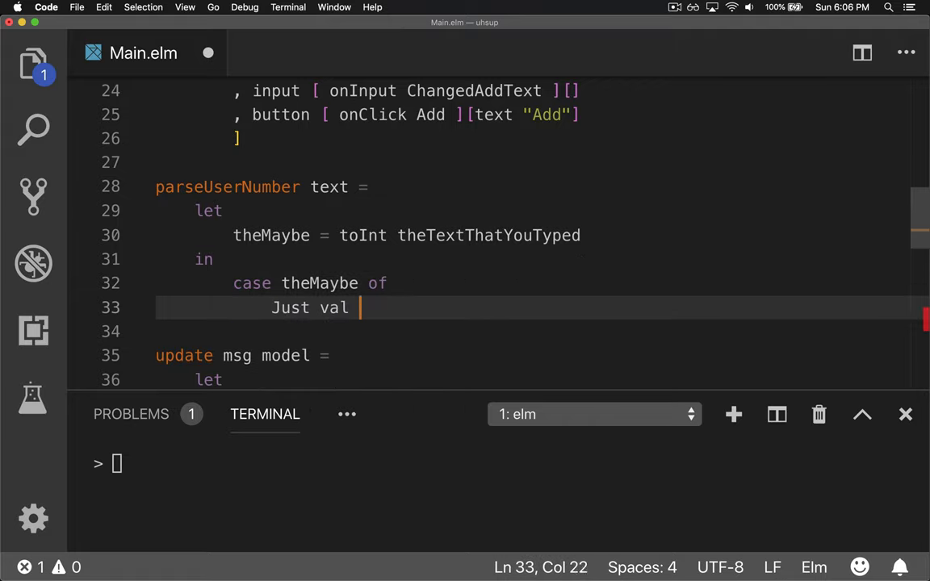
type("->")
left_click(538, 331)
type("val")
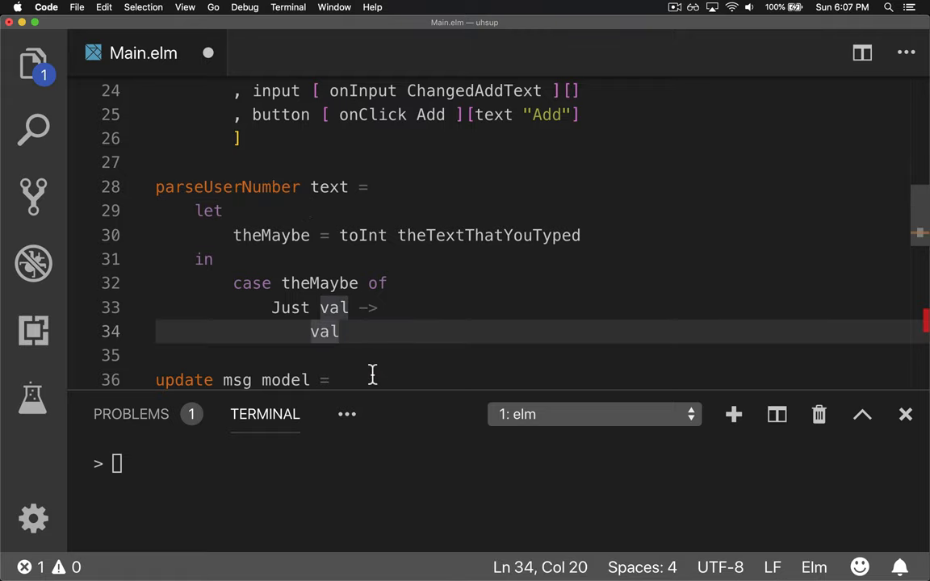
Add a Nothing branch returning 0 and save Main.elm.
type("Nothing val ->")
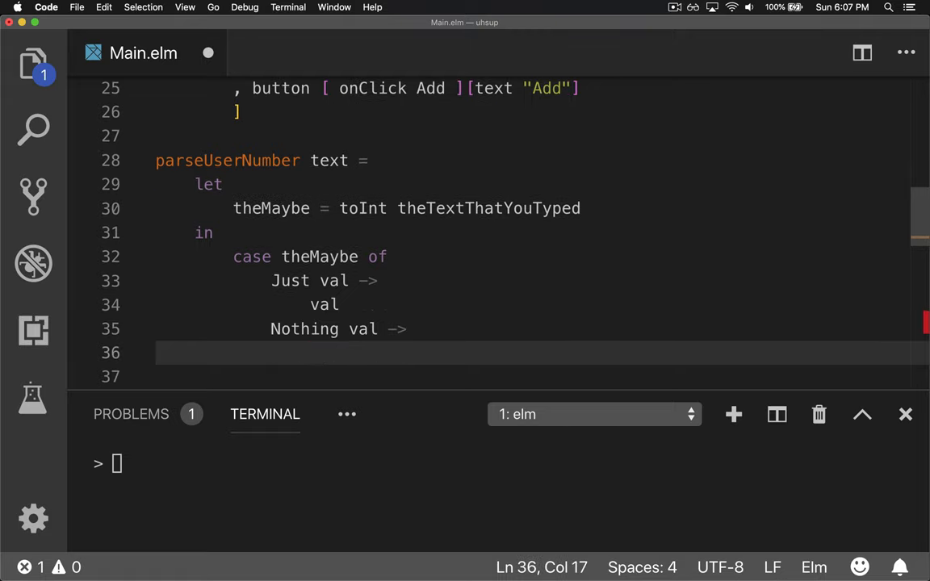
type("0")
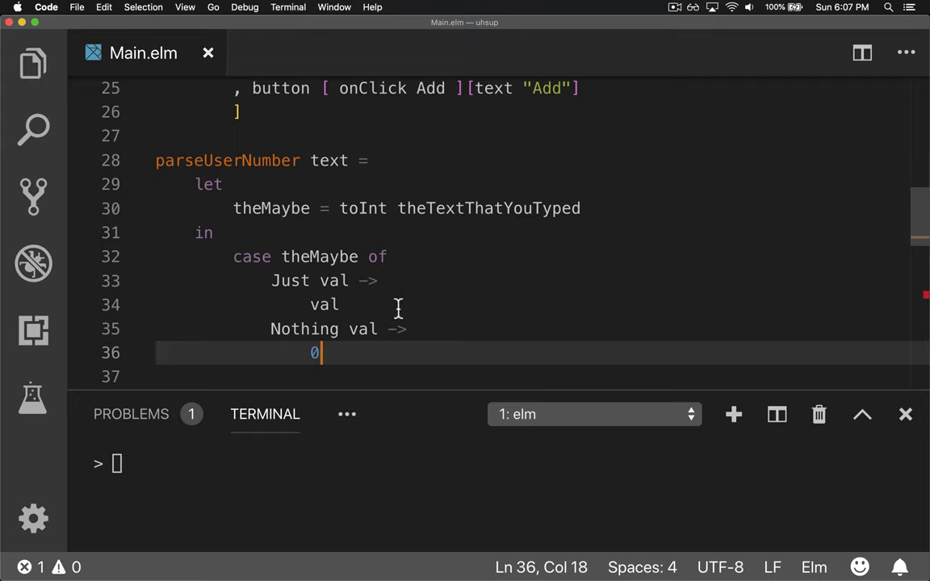
mouse_move(393, 306)
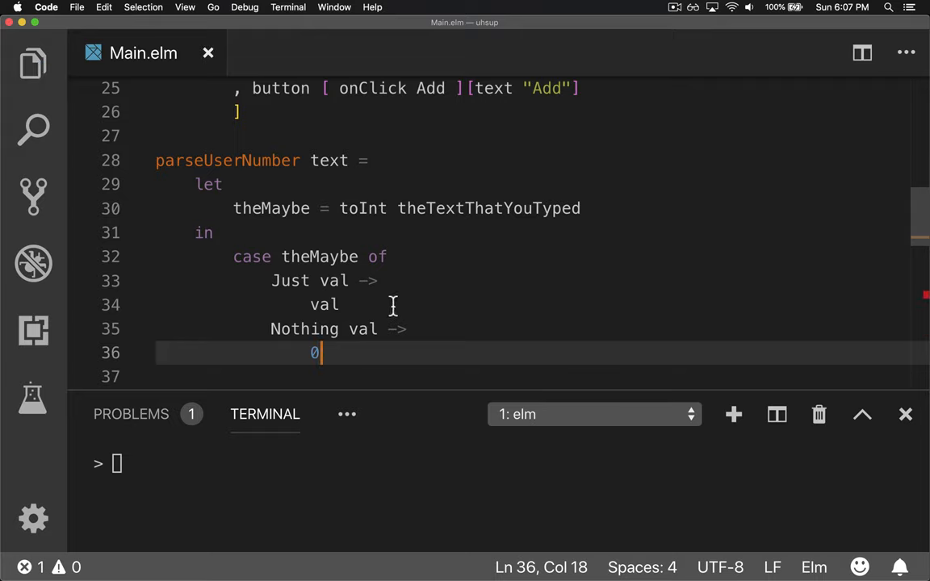
mouse_move(501, 309)
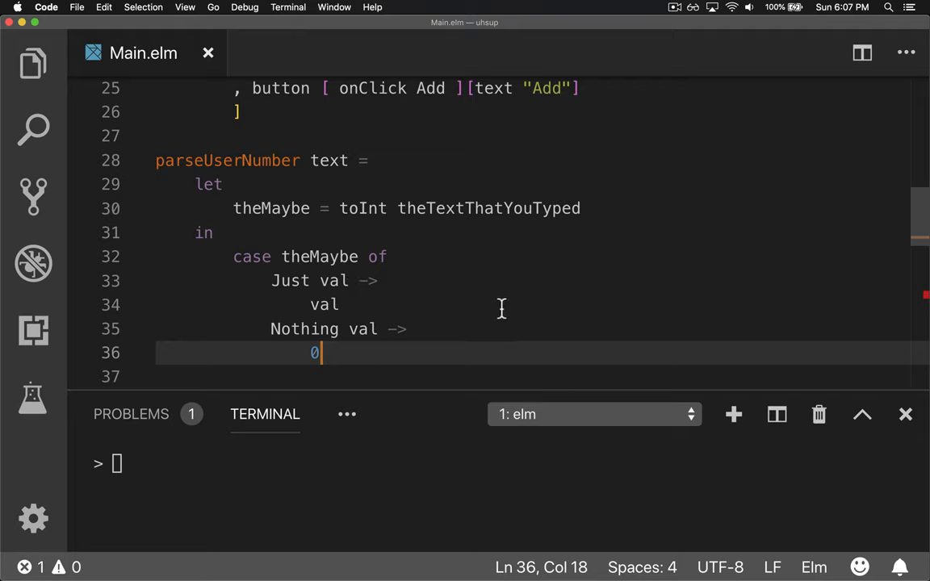
left_click(341, 304)
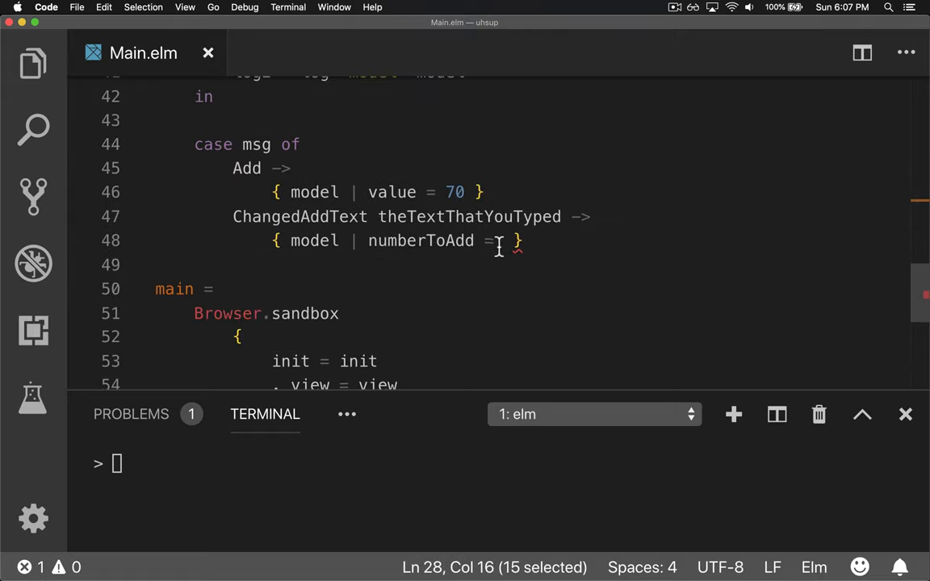
Set numberToAdd to parseUserNumber theTextThatYouTyped in the ChangedAddText record update.
type("parseUserNumber")
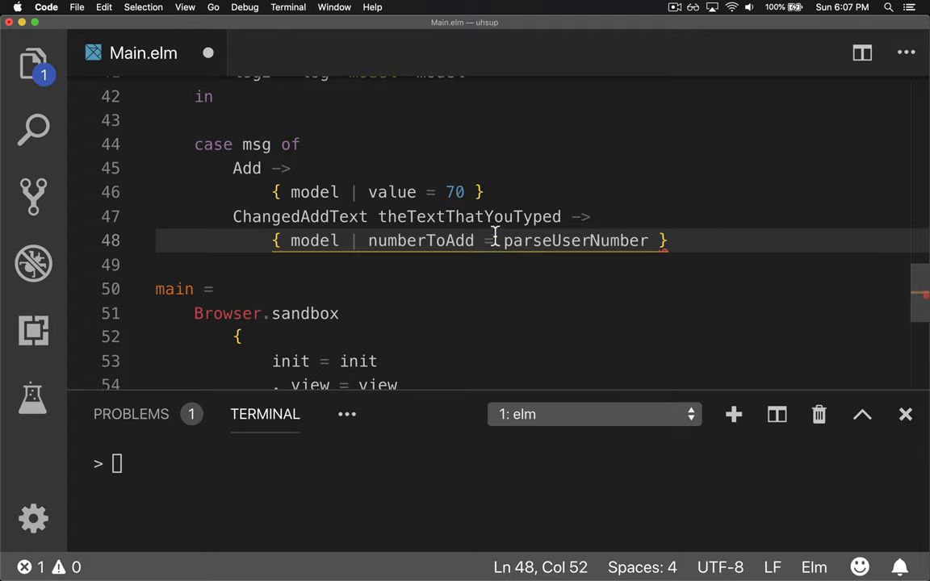
type("theTextThatYouTyped")
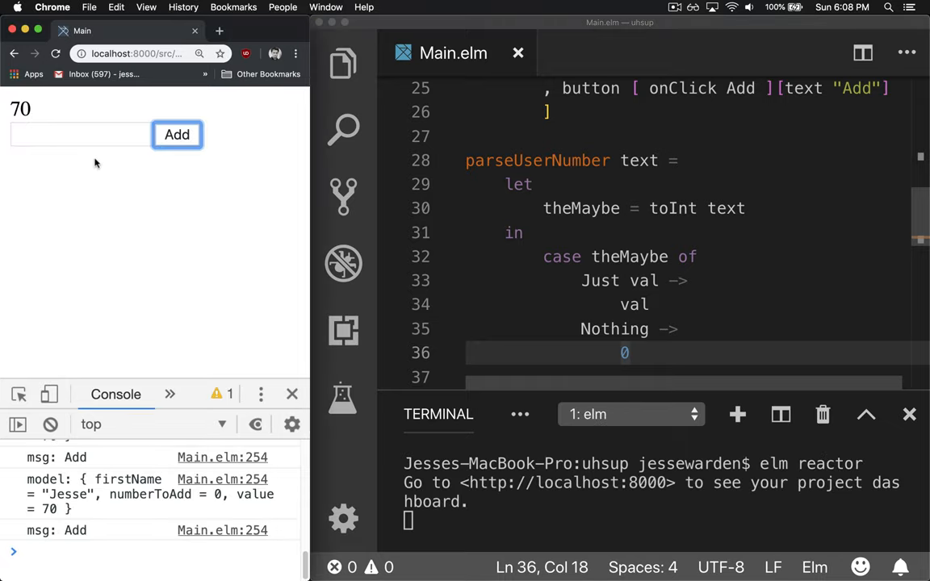
Submit "asdf" then "2" with Add, checking numberToAdd logs 0 then 2.
type("asdf")
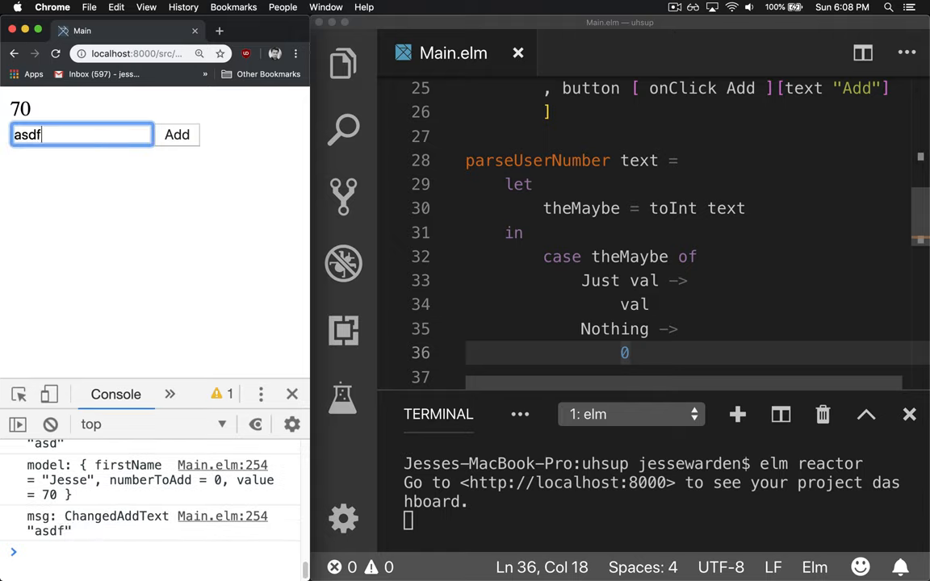
left_click(176, 135)
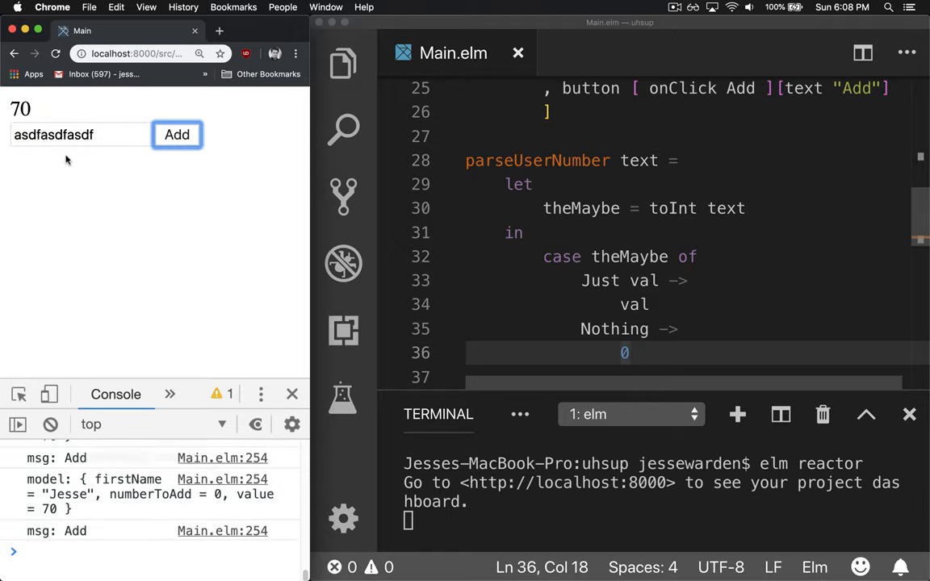
type("2")
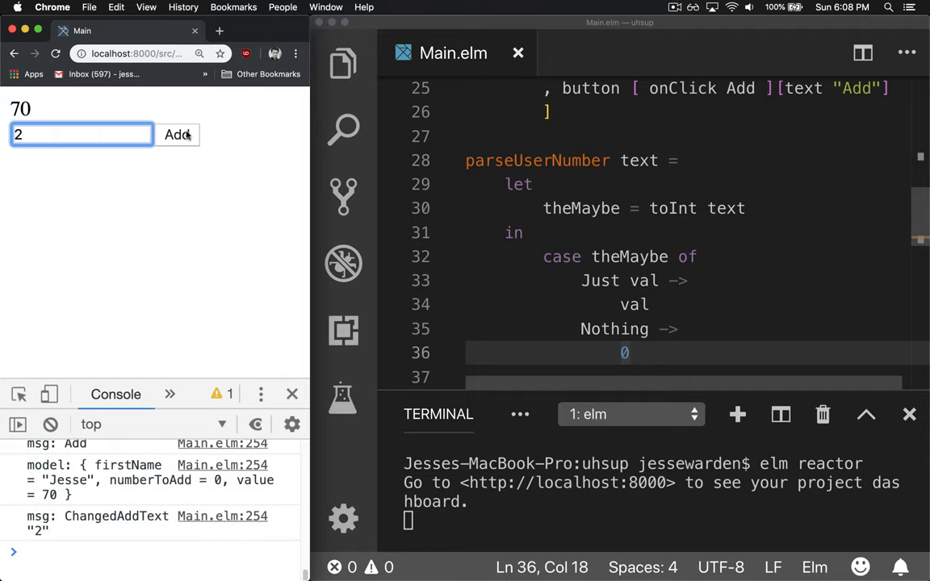
left_click(177, 135)
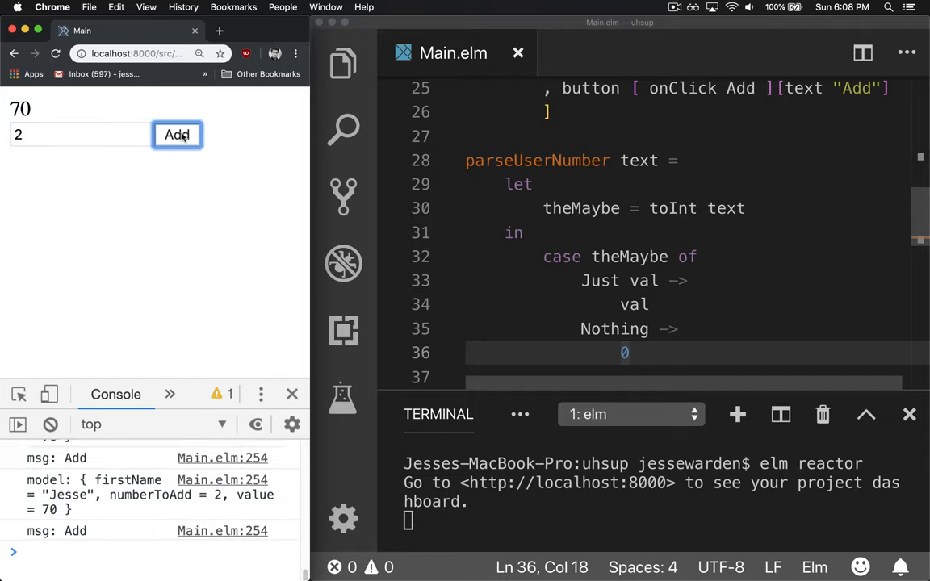
left_click(640, 257)
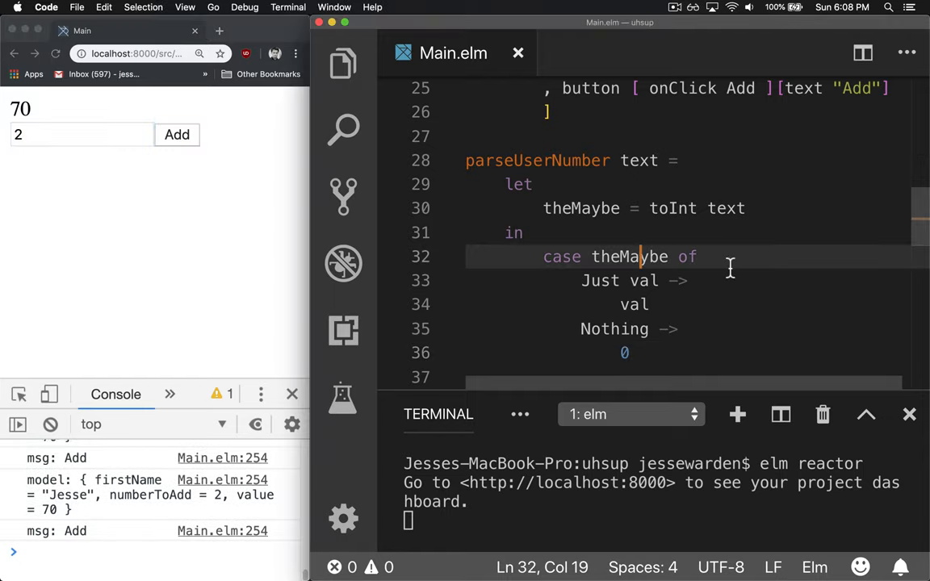
Enter 3, 5 and "cow" in the input, watching the logged numberToAdd.
scroll("down", 3)
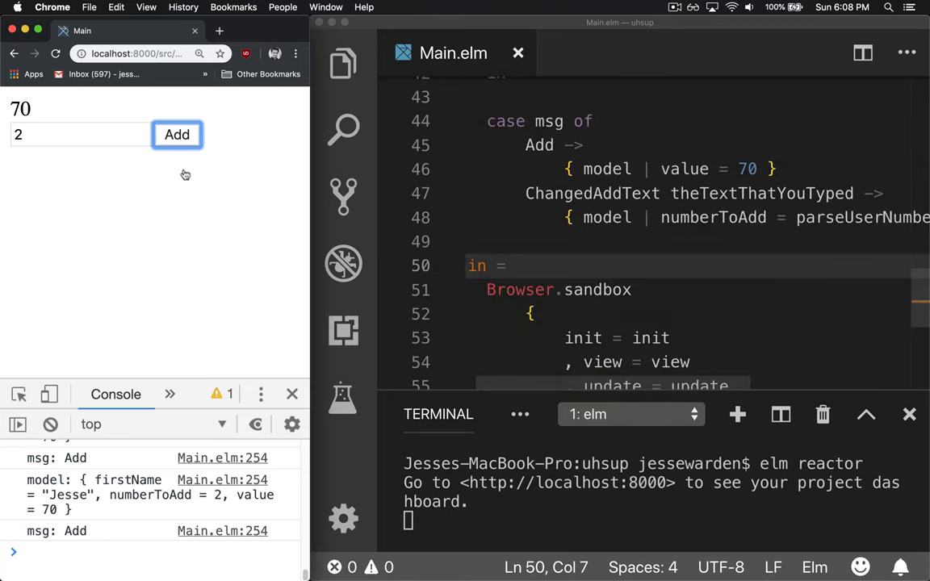
type("3")
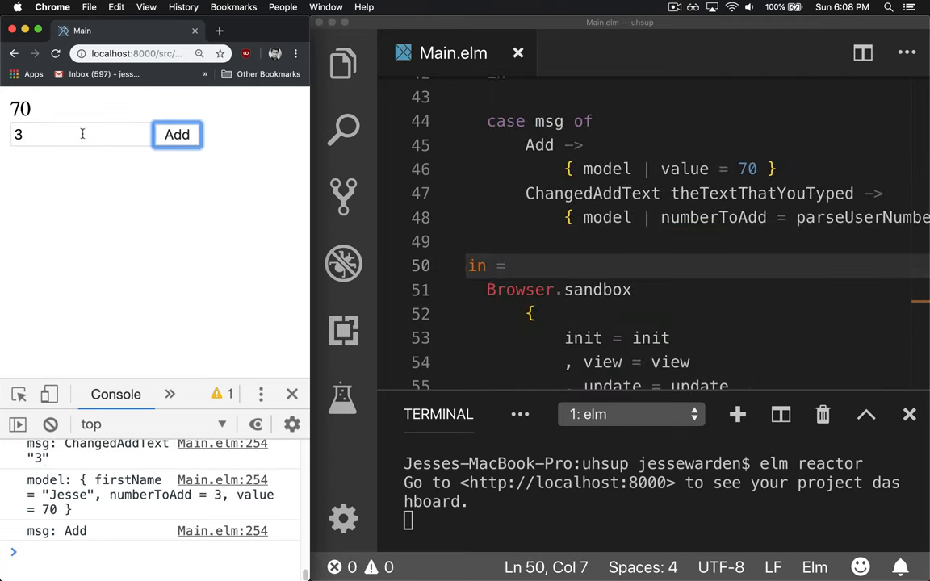
type("5")
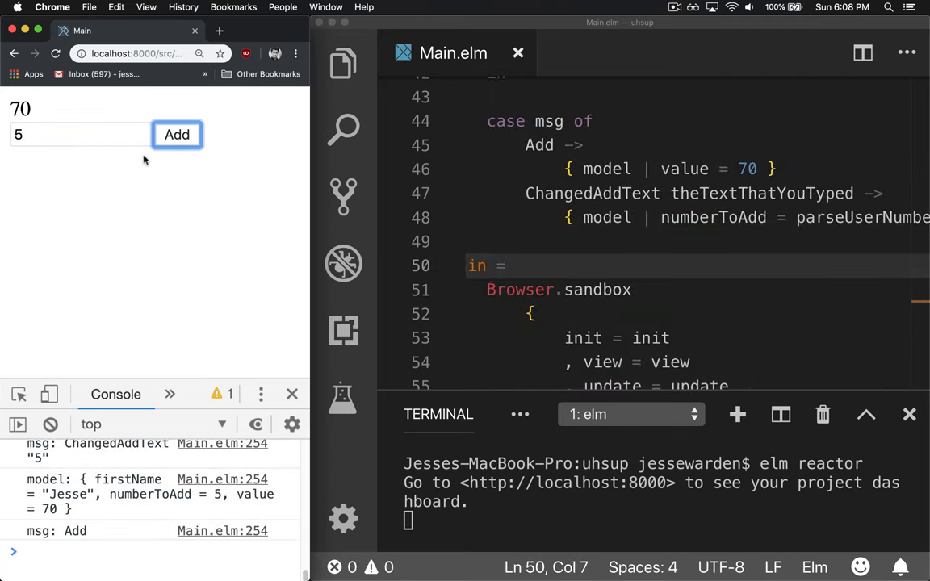
type("cow")
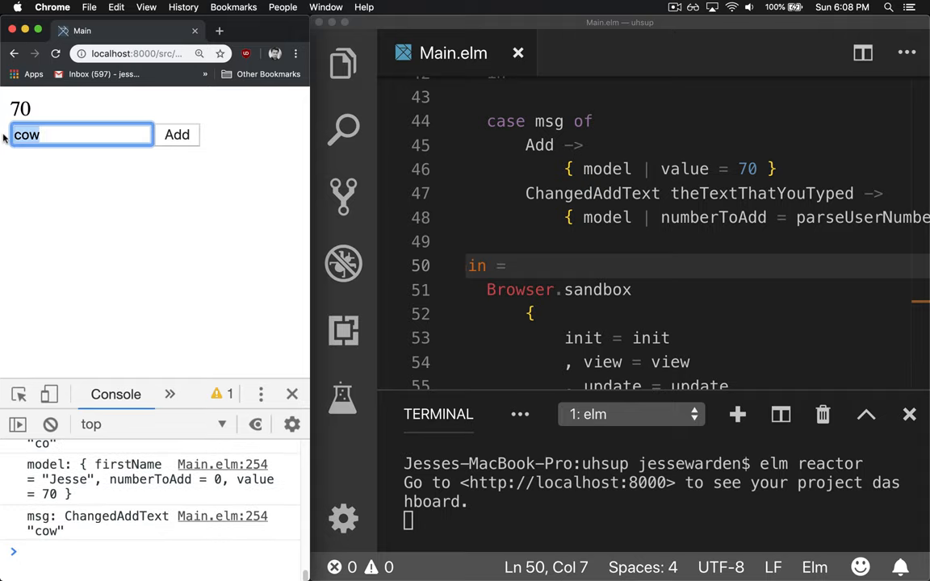
Replace the text with 55, then 22, and submit 22 with Add.
key("Backspace")
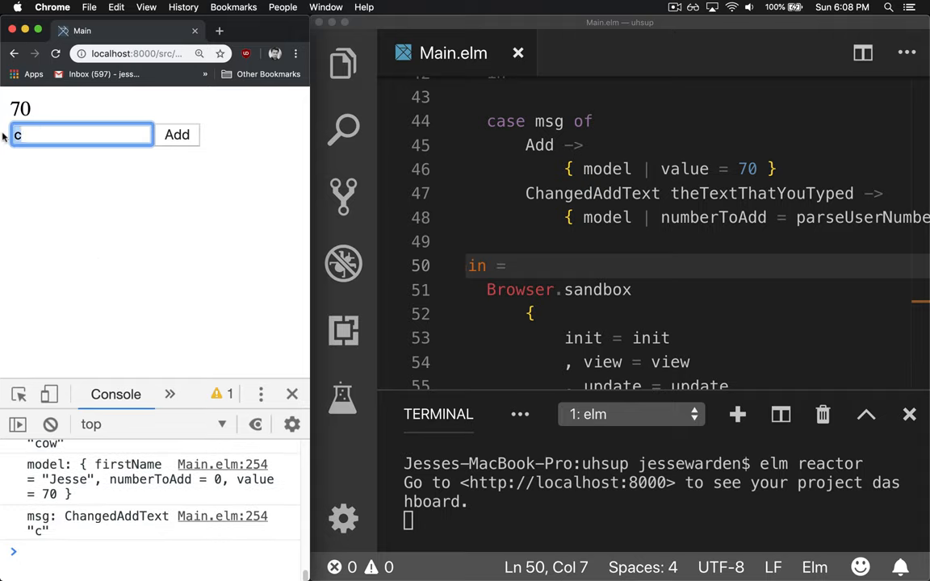
type("55")
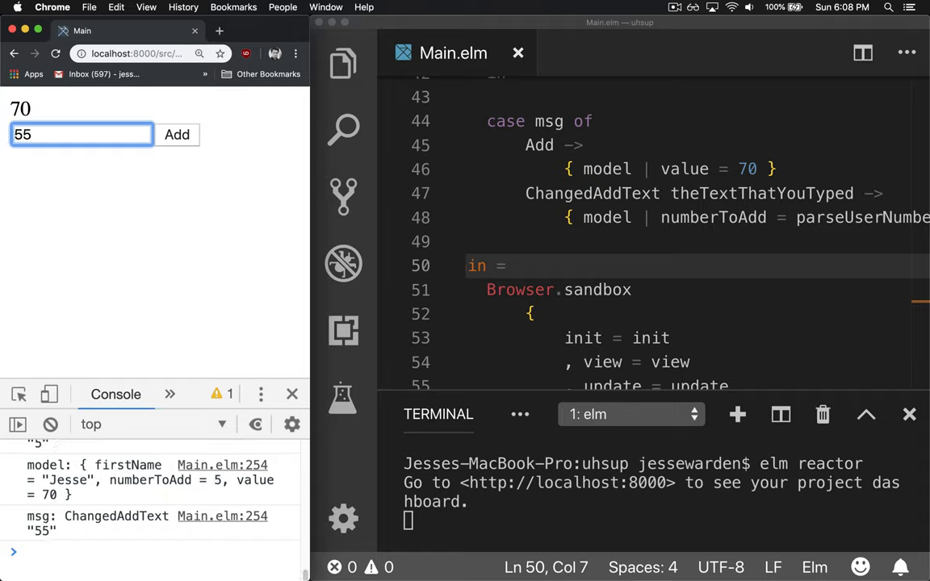
type("2")
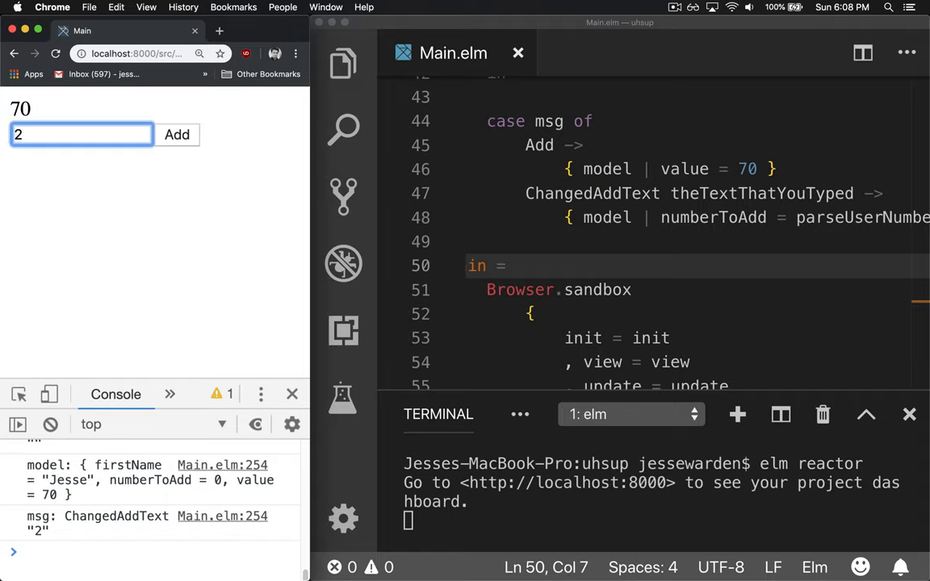
mouse_move(139, 91)
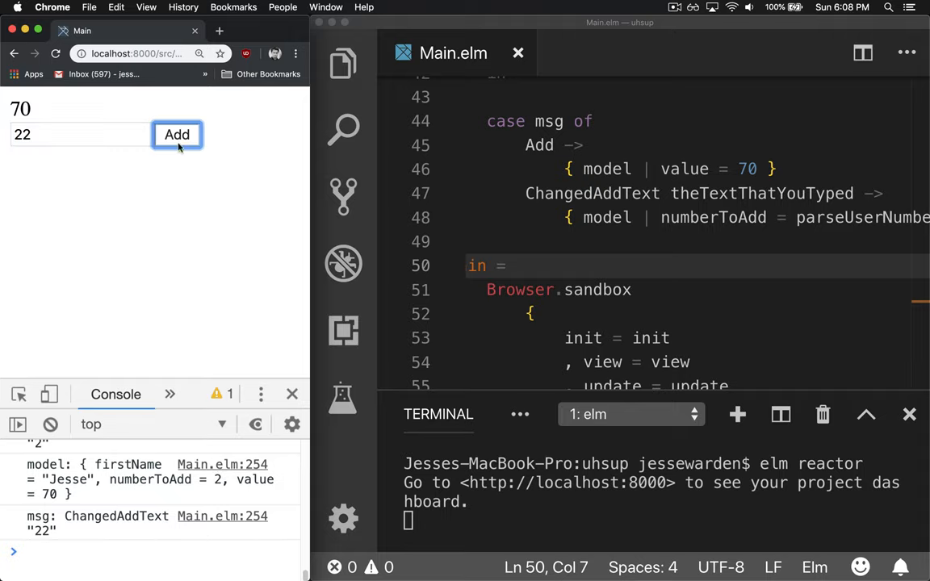
left_click(177, 135)
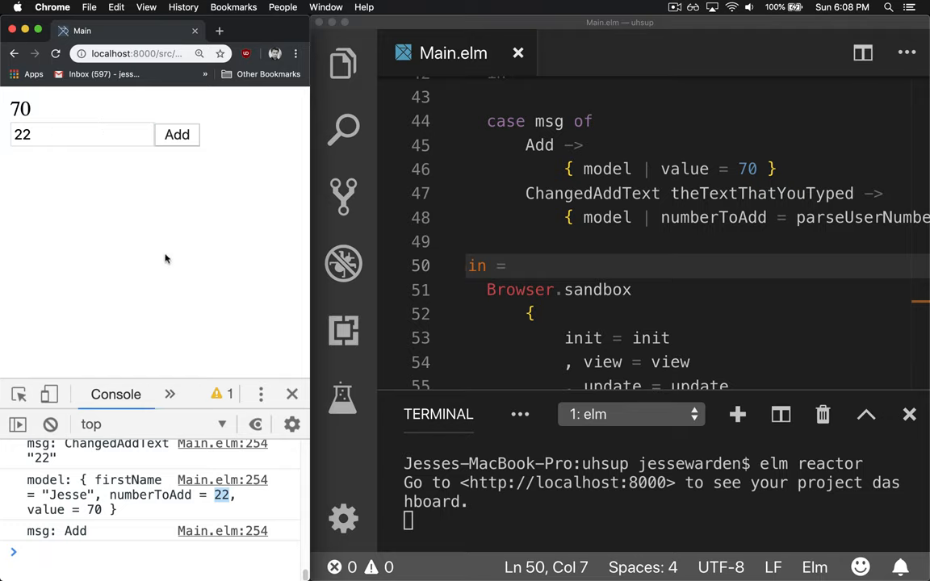
mouse_move(65, 123)
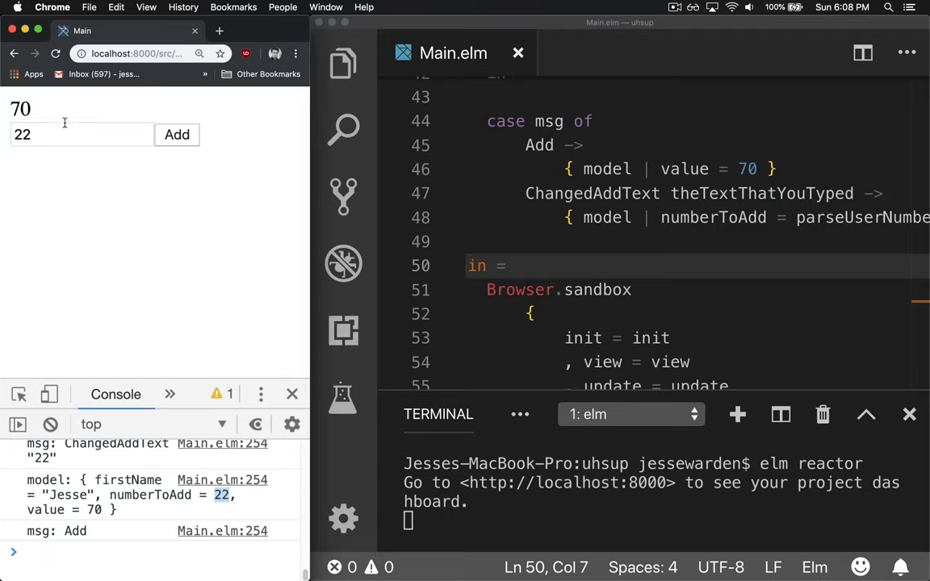